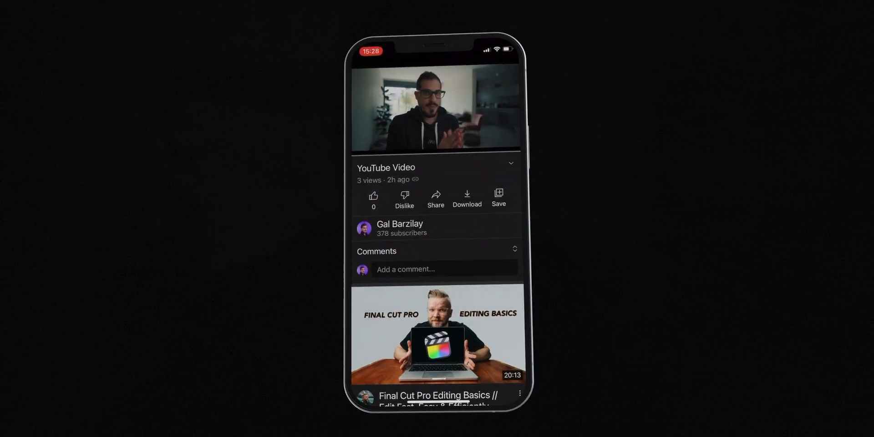
Step: Like the video in the phone preview and browse a LottieFiles like animation
{"action": "left_click", "coordinate": [373, 195]}
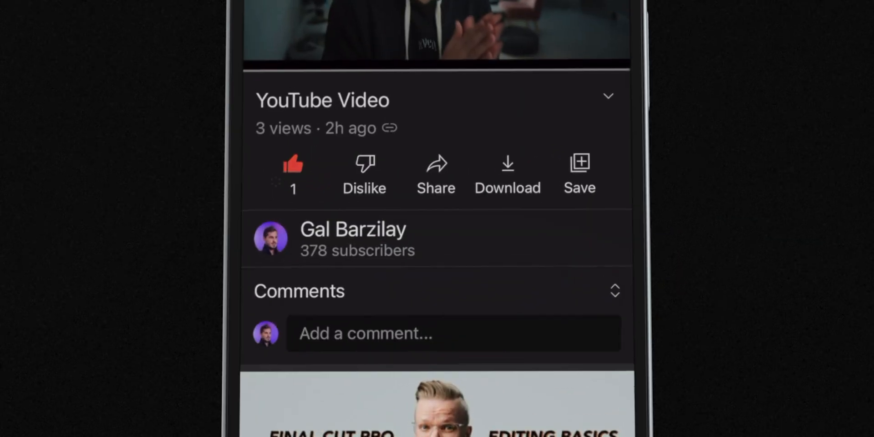
{"action": "left_click", "coordinate": [291, 167]}
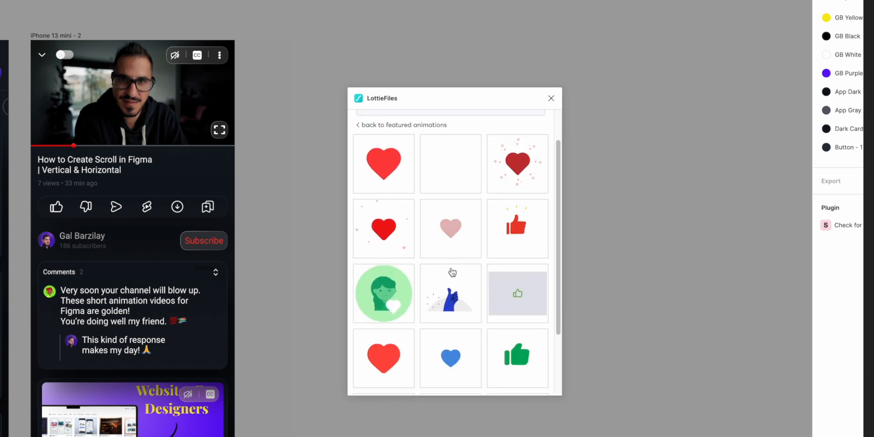
{"action": "left_click", "coordinate": [383, 163]}
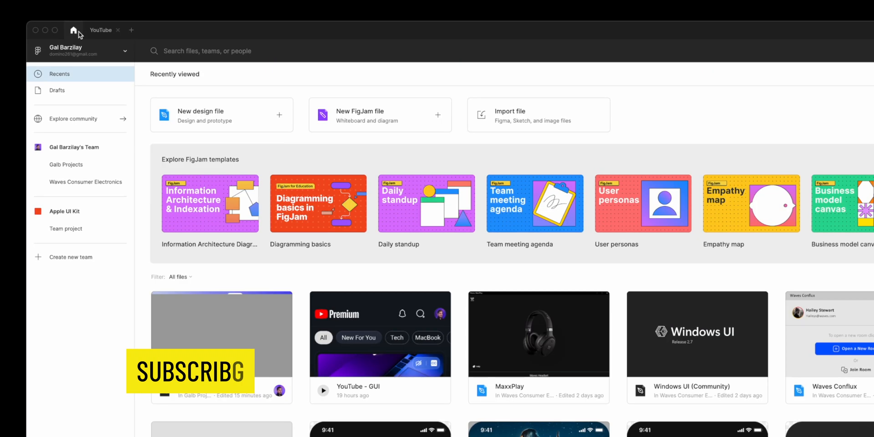
Step: Reopen the YouTube design file and scroll through LottieFiles like-animation results
{"action": "left_click", "coordinate": [73, 119]}
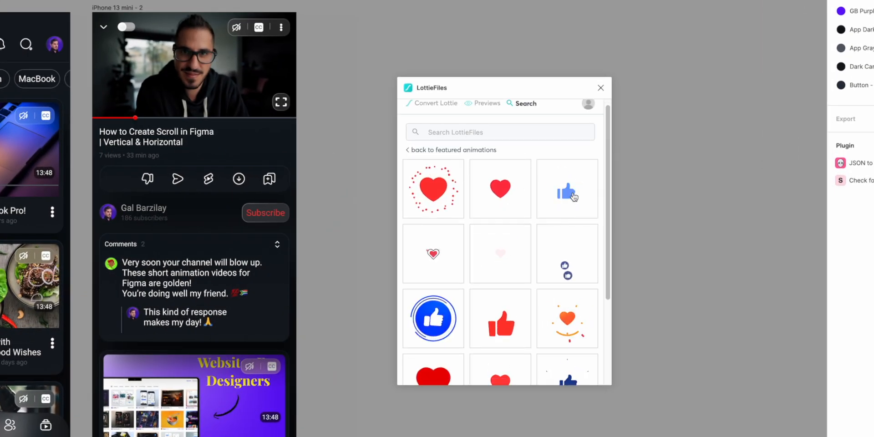
{"action": "scroll", "scroll_direction": "down", "scroll_amount": 3}
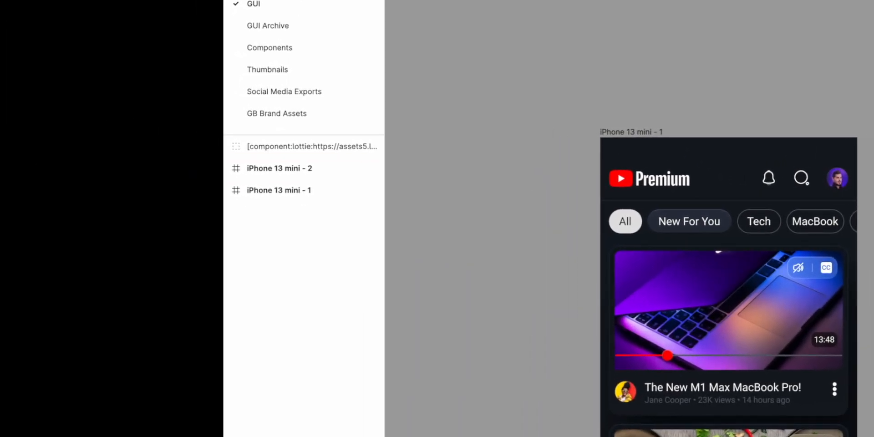
Step: Ungroup the thumbs-up and give it a white 1.5 stroke aligned Outside
{"action": "key", "text": "shift+cmd+g"}
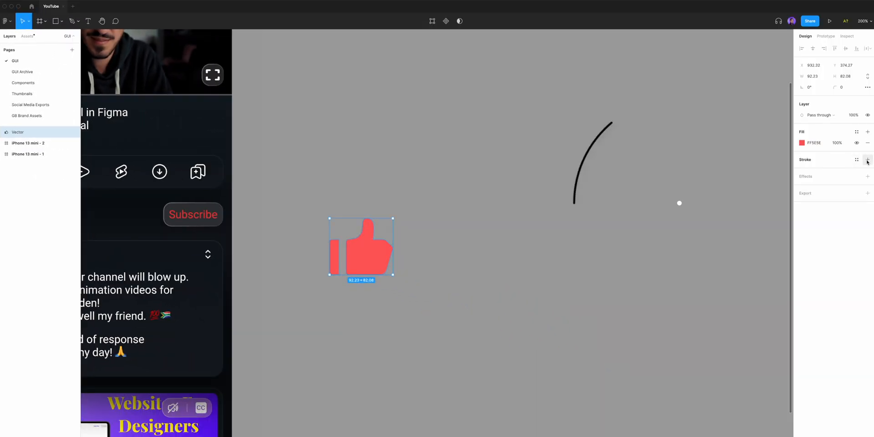
{"action": "left_click", "coordinate": [867, 160]}
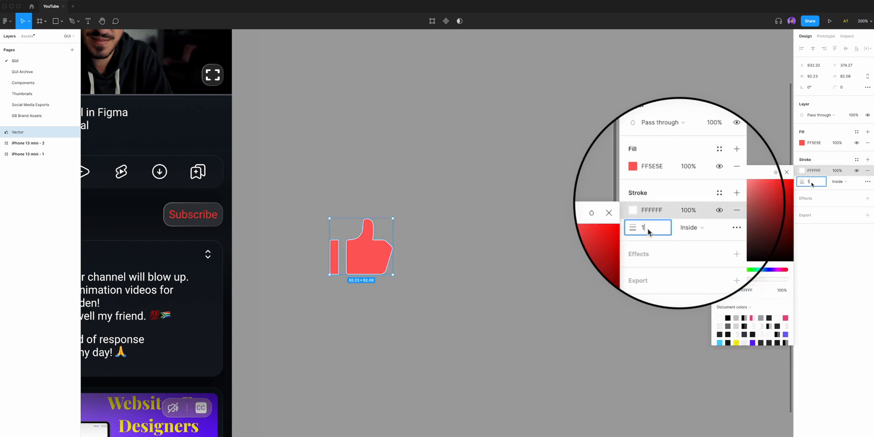
{"action": "type", "text": "1.5"}
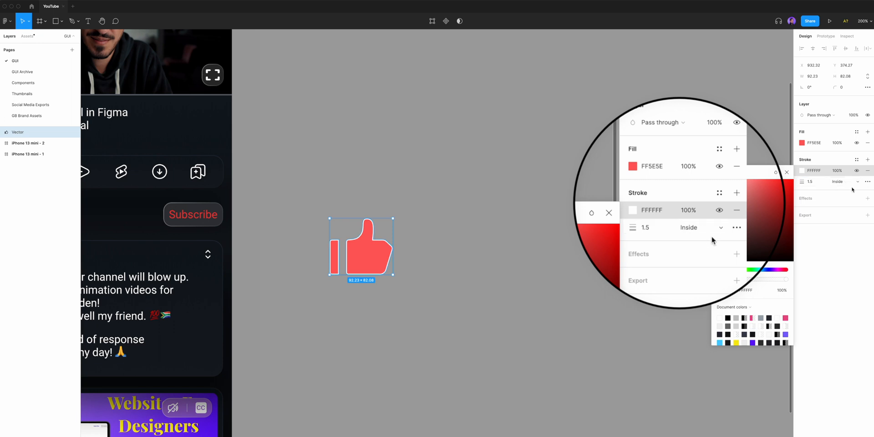
{"action": "left_click", "coordinate": [693, 227]}
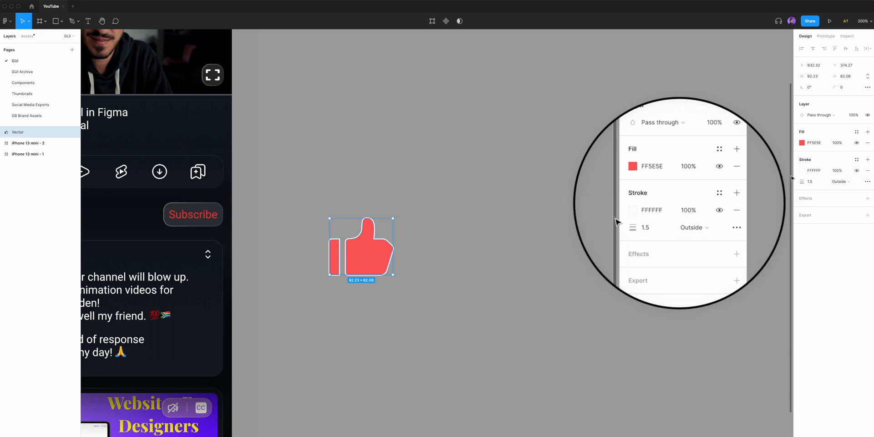
{"action": "left_click", "coordinate": [855, 143]}
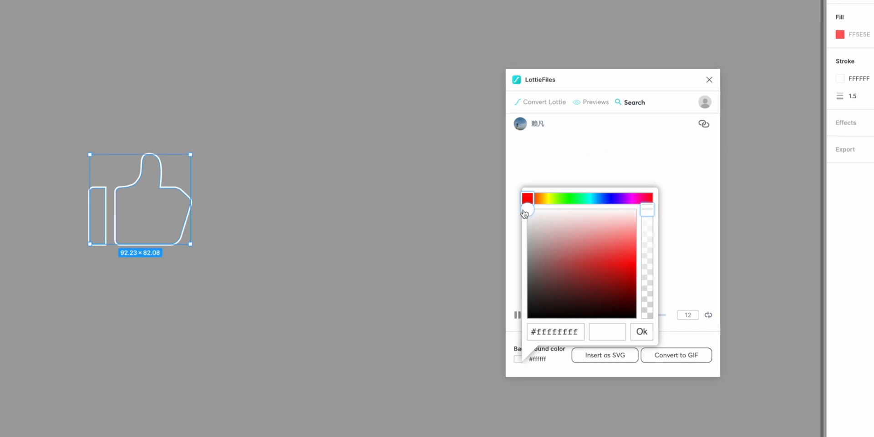
Step: Set a transparent red background, convert the like animation to GIF and add it to the canvas
{"action": "left_click", "coordinate": [551, 198]}
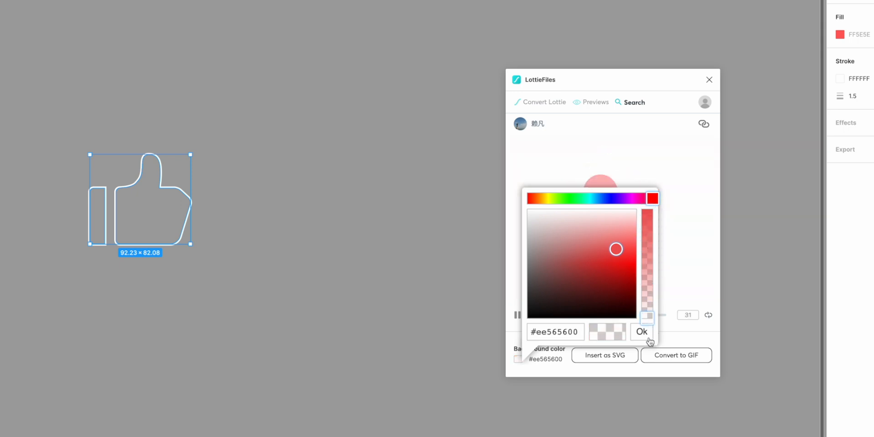
{"action": "left_click", "coordinate": [640, 331]}
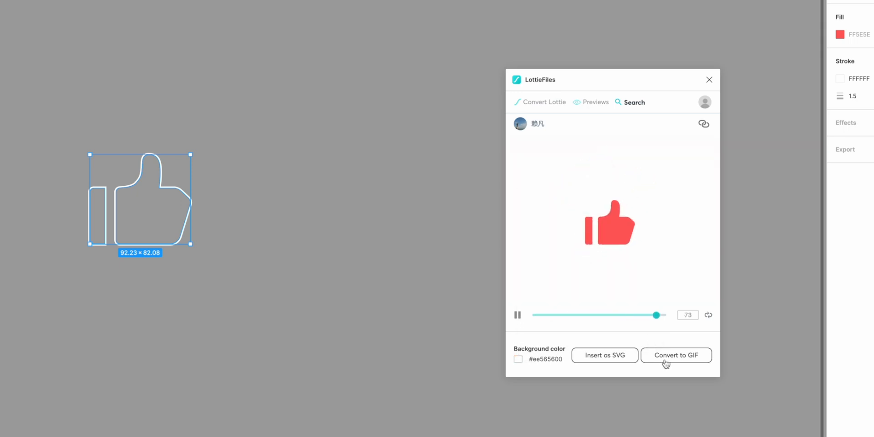
{"action": "left_click", "coordinate": [676, 355]}
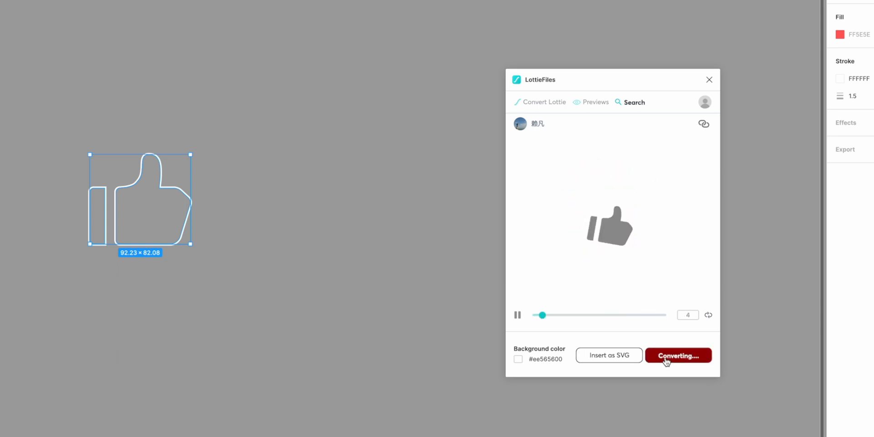
{"action": "left_click", "coordinate": [678, 355]}
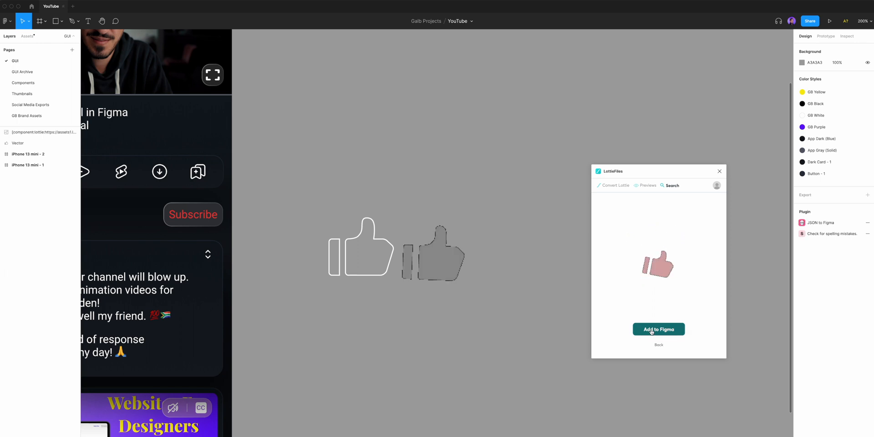
{"action": "left_click", "coordinate": [659, 329]}
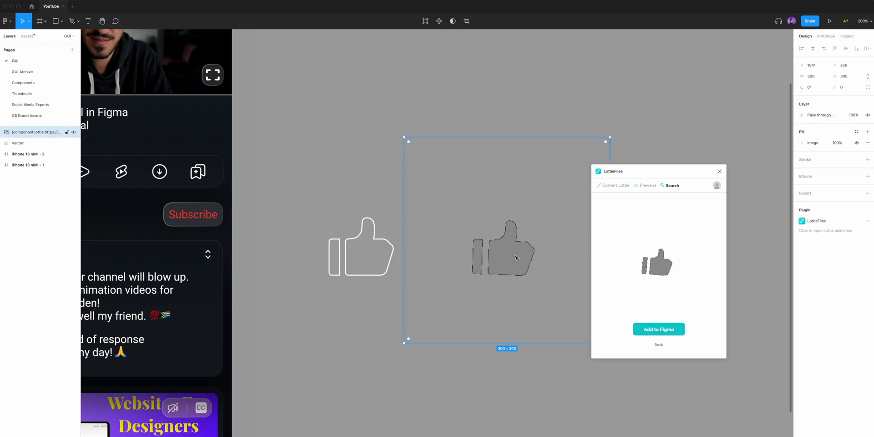
{"action": "left_click", "coordinate": [659, 328]}
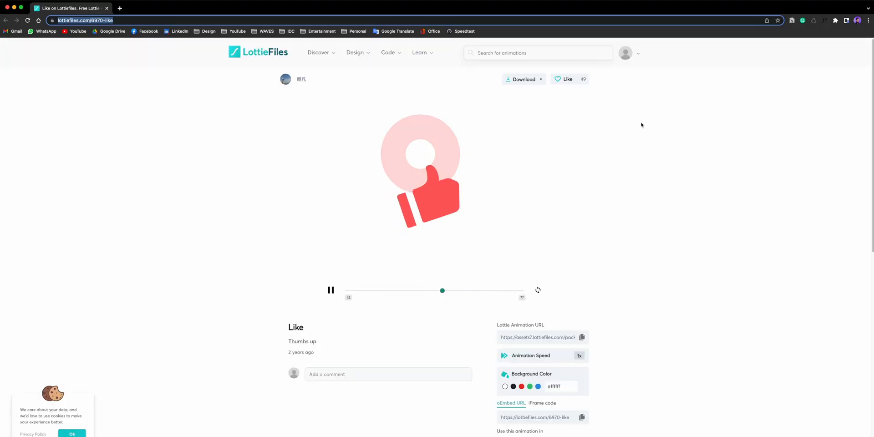
Step: Download the Like animation from lottiefiles.com as a GIF
{"action": "left_click", "coordinate": [526, 81]}
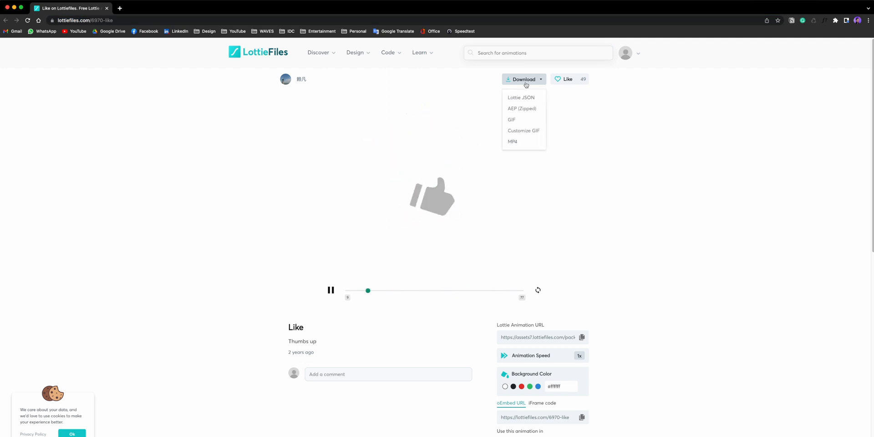
{"action": "left_click", "coordinate": [512, 120]}
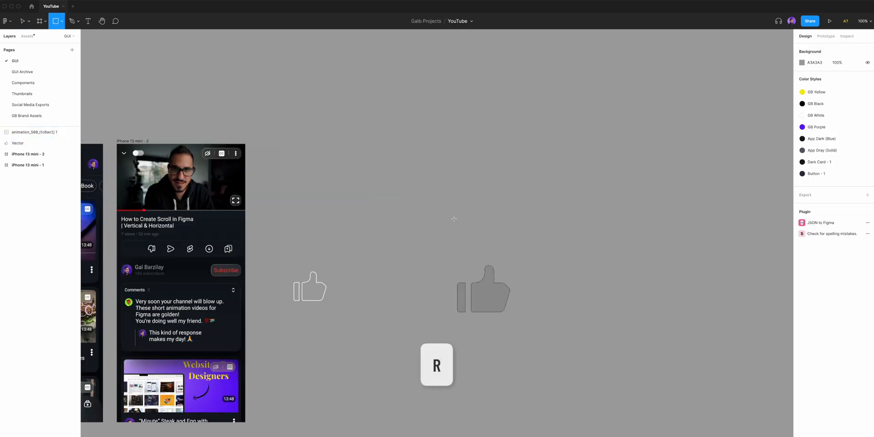
Step: Draw a 500×500 backdrop square and group it with the thumbs-up icon
{"action": "left_click_drag", "start_coordinate": [422, 200], "coordinate": [559, 336]}
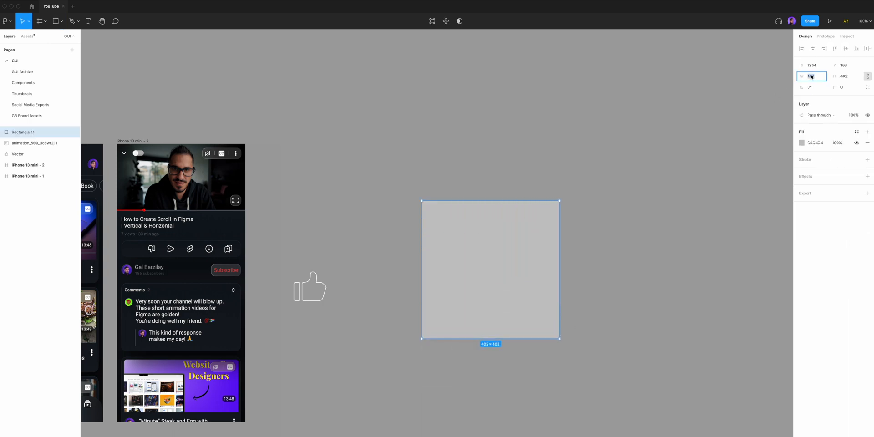
{"action": "type", "text": "500"}
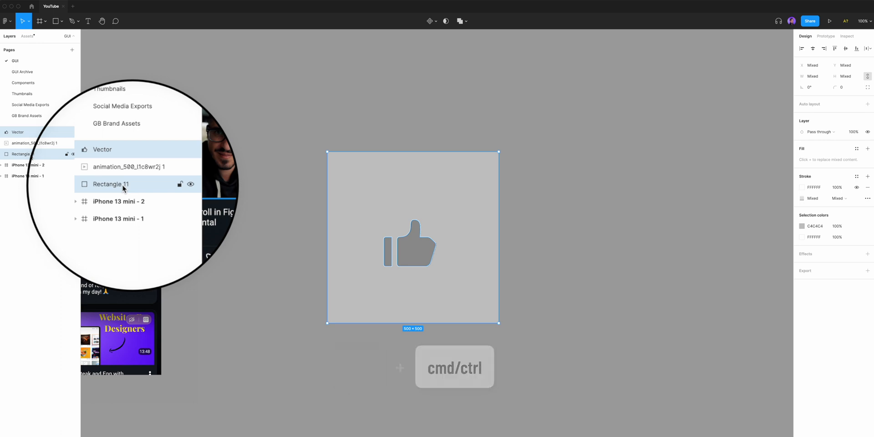
{"action": "key", "text": "Cmd+G"}
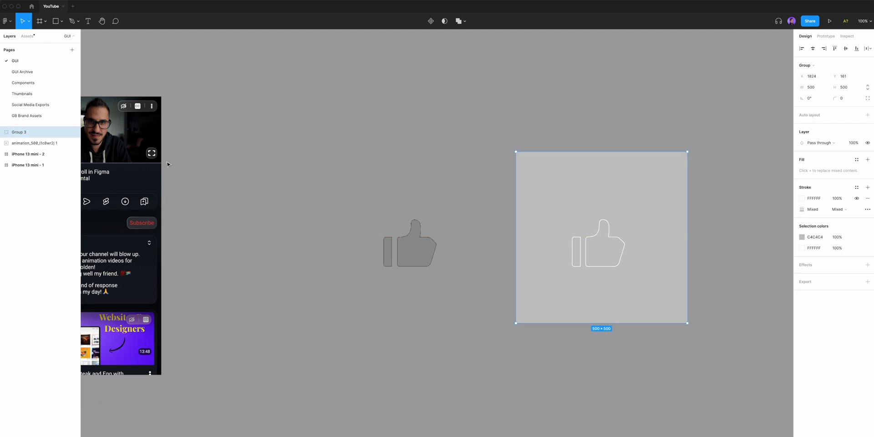
{"action": "left_click", "coordinate": [4, 131]}
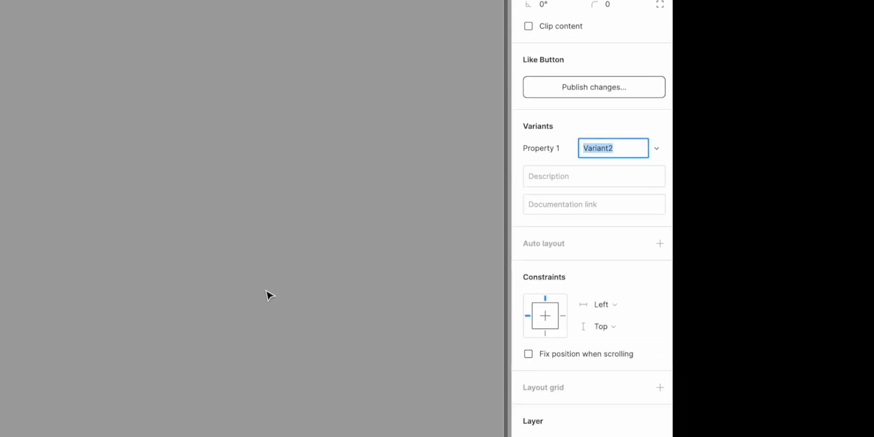
Step: Rename the second and third variants to Animation and Fill
{"action": "type", "text": "Animation"}
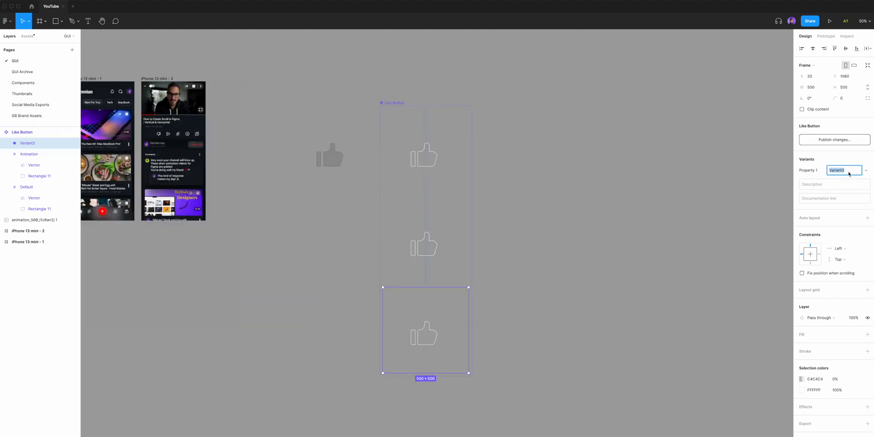
{"action": "type", "text": "Fill"}
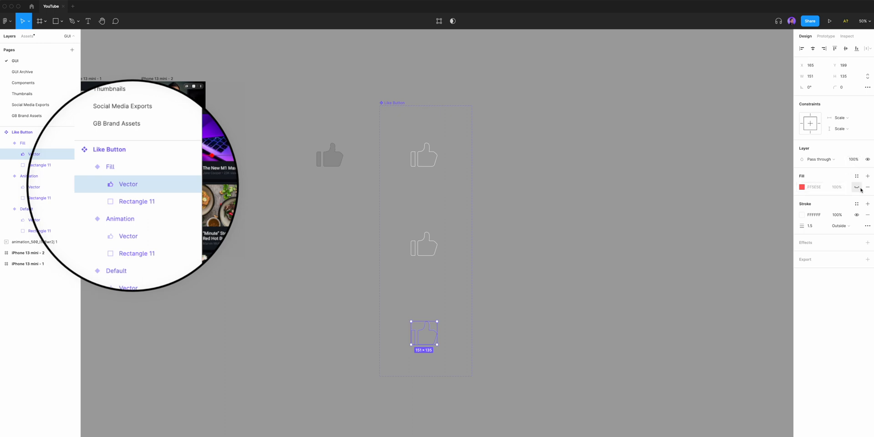
Step: Give the Fill variant's thumbs-up vector a solid red fill
{"action": "left_click", "coordinate": [801, 188]}
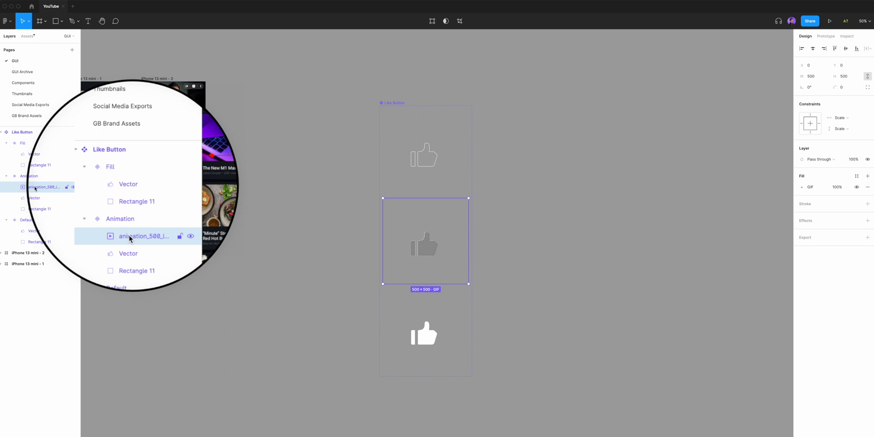
Step: Hide the Animation variant's original thumbs-up vector so only the GIF shows
{"action": "left_click", "coordinate": [127, 253]}
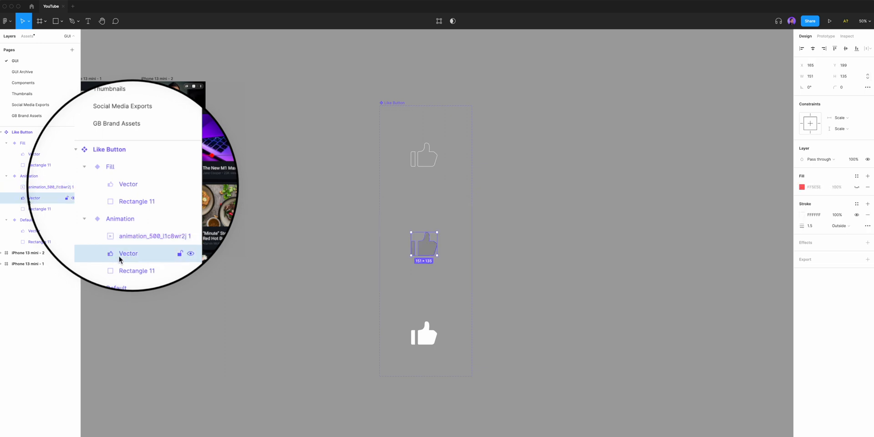
{"action": "key", "text": "shift+cmd+h"}
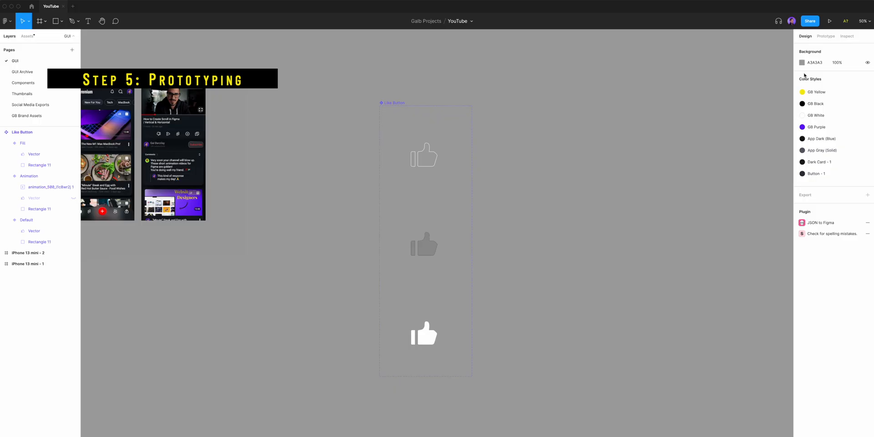
Step: In Prototype, make On click of Default change to the Animation variant
{"action": "left_click", "coordinate": [825, 37]}
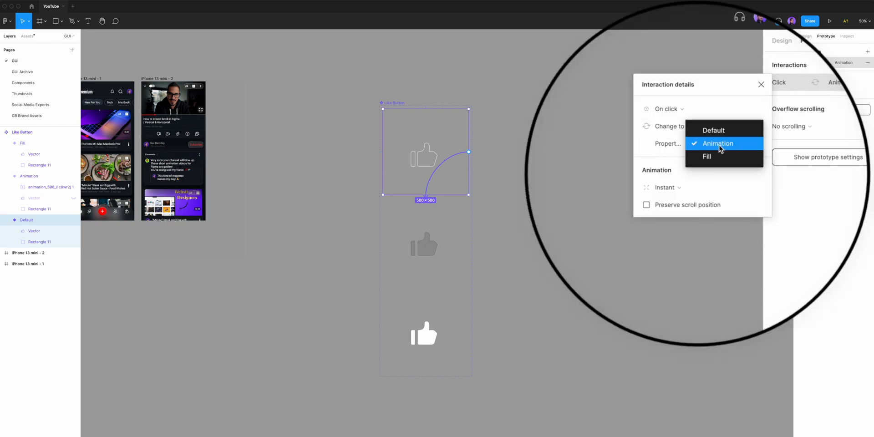
{"action": "left_click", "coordinate": [717, 143]}
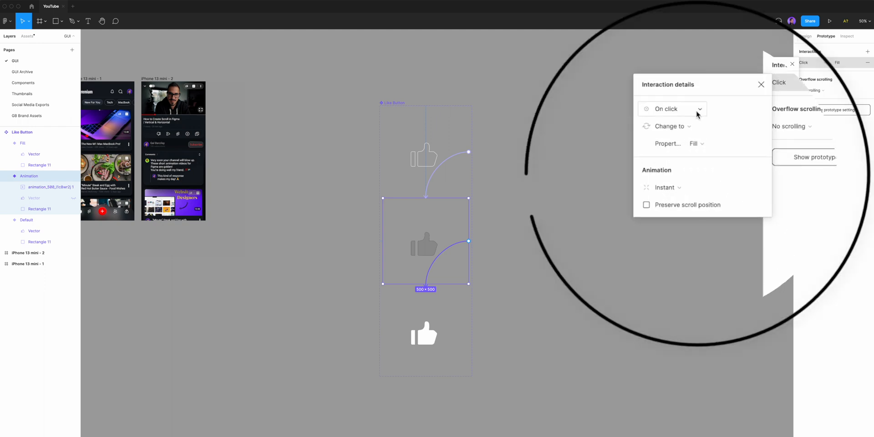
Step: Set the Animation-to-Fill interaction to After delay 800 ms, Smart animate, Ease in and out
{"action": "left_click", "coordinate": [672, 109]}
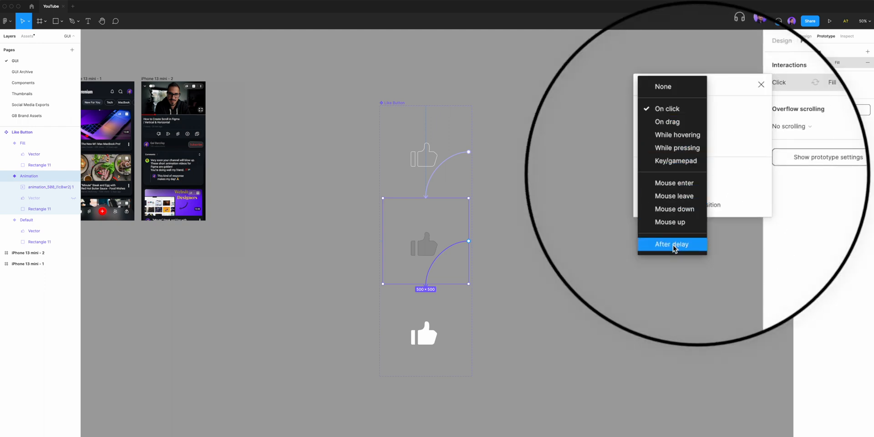
{"action": "left_click", "coordinate": [671, 244]}
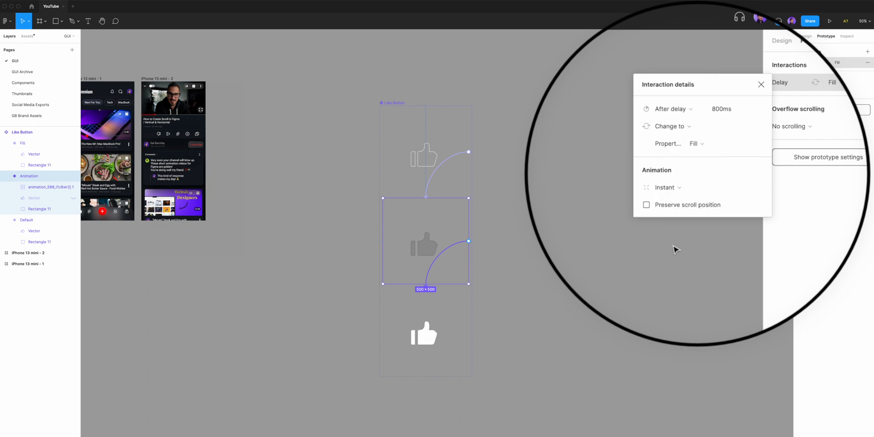
{"action": "left_click", "coordinate": [695, 144]}
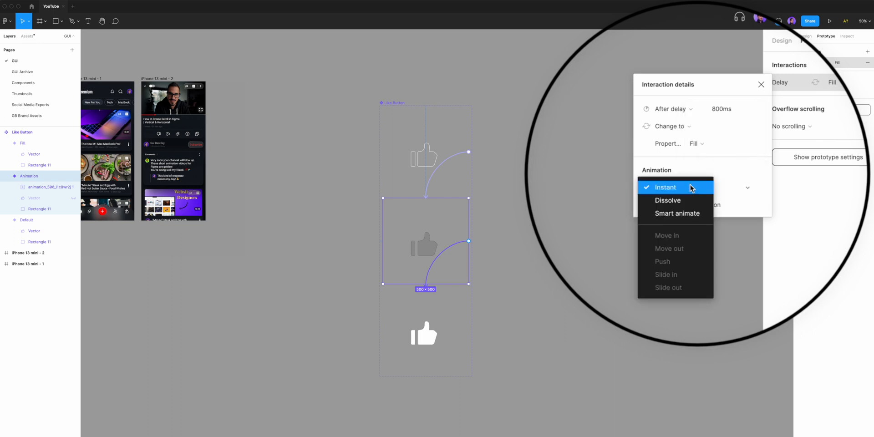
{"action": "left_click", "coordinate": [677, 213]}
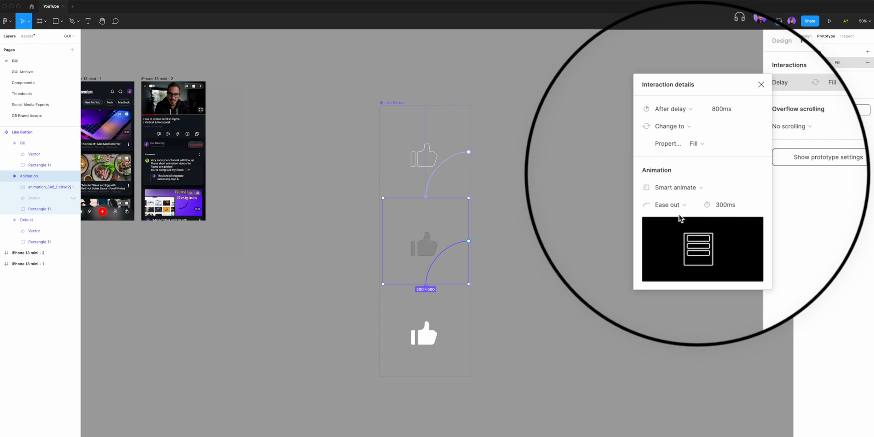
{"action": "left_click", "coordinate": [666, 205]}
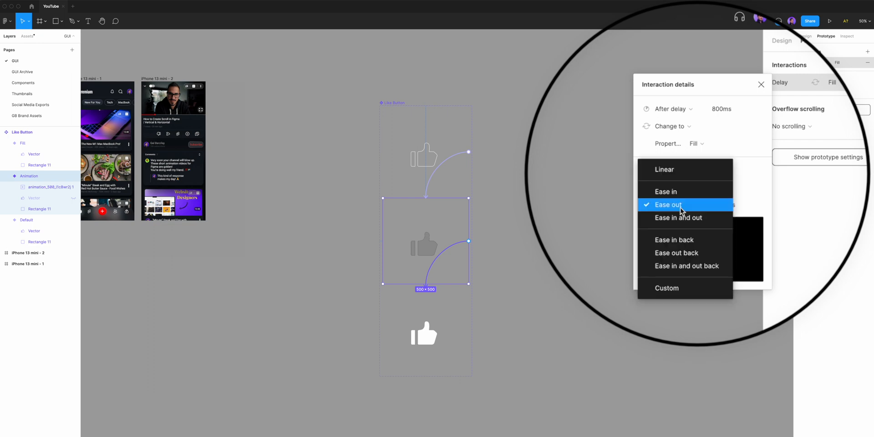
{"action": "mouse_move", "coordinate": [679, 222]}
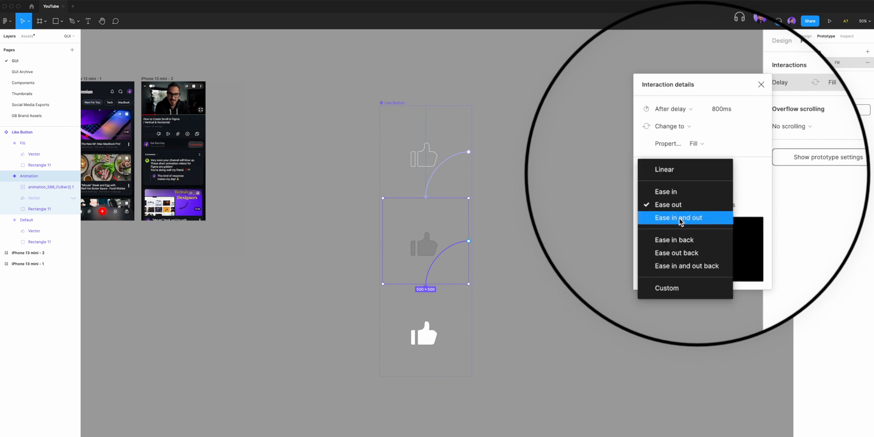
{"action": "left_click", "coordinate": [686, 218]}
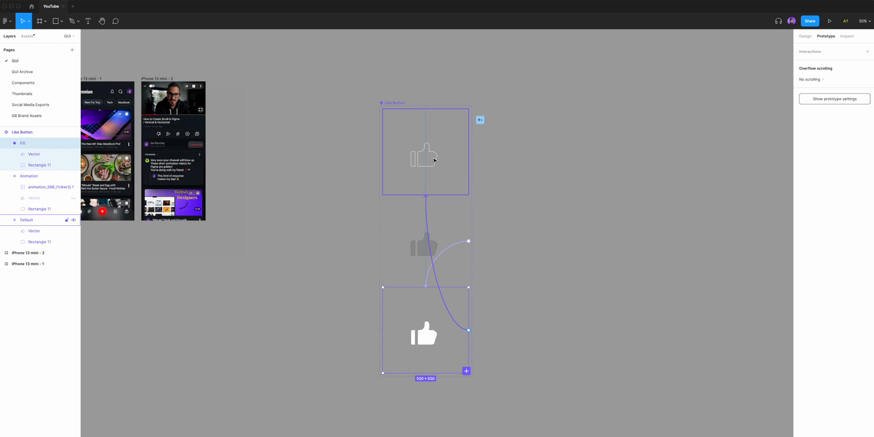
Step: Link Fill back to Default on click with Smart animate and Ease in and out
{"action": "left_click", "coordinate": [480, 120]}
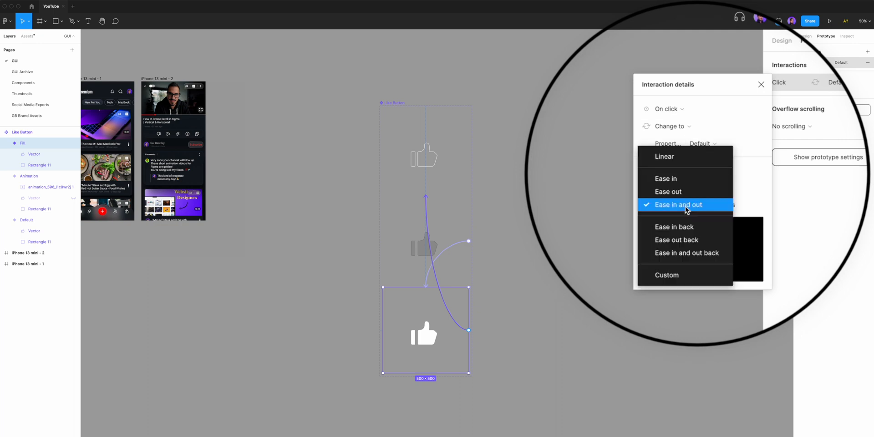
{"action": "left_click", "coordinate": [679, 204]}
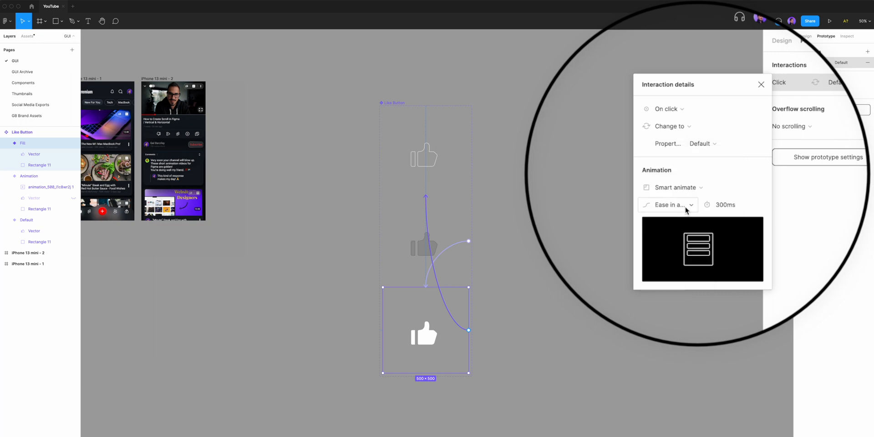
{"action": "left_click", "coordinate": [761, 84]}
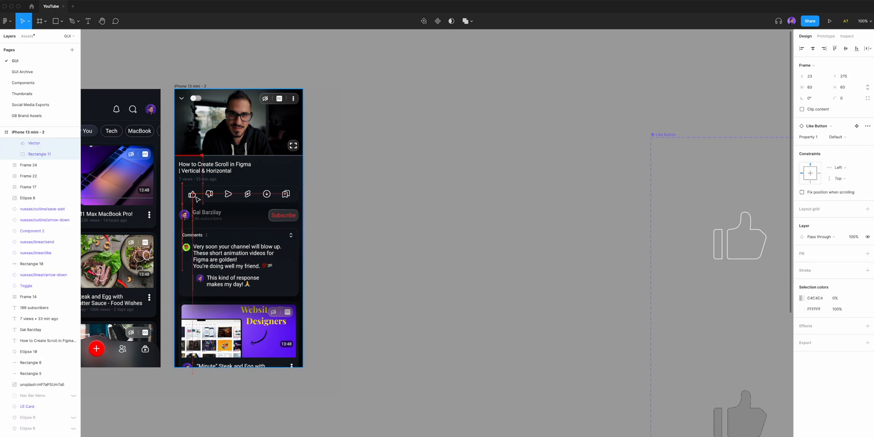
Step: Start presenting the prototype with the Like Button placed on the YouTube screen
{"action": "left_click", "coordinate": [830, 21]}
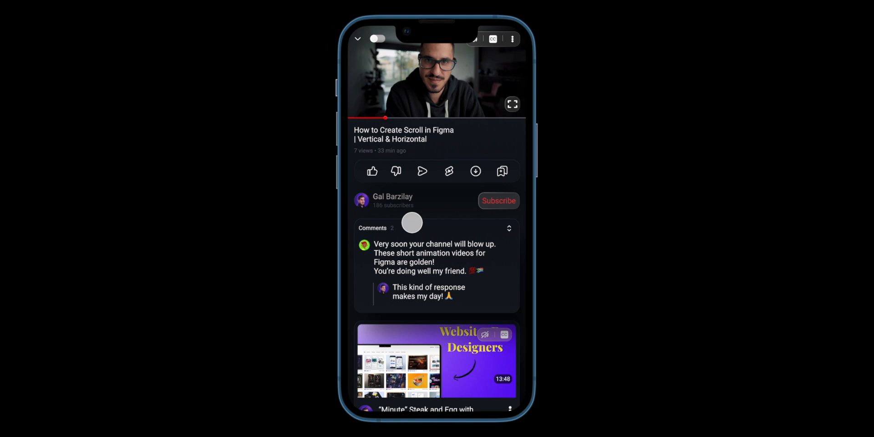
Step: Tap the like button in the preview so it animates to the filled state
{"action": "left_click", "coordinate": [371, 171]}
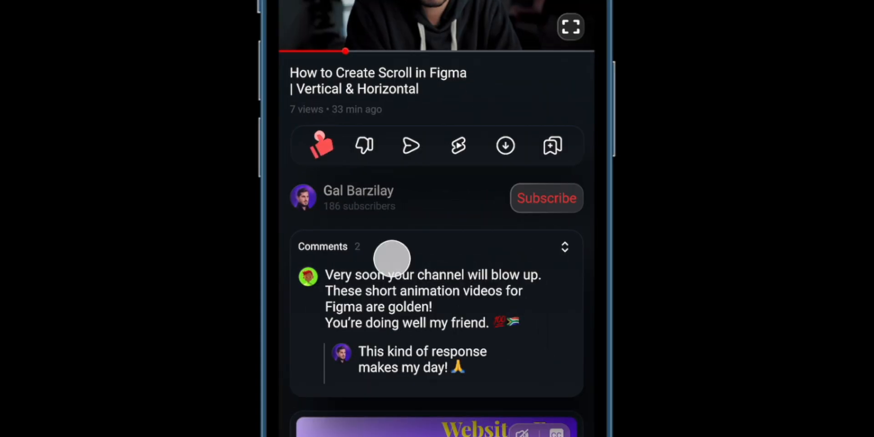